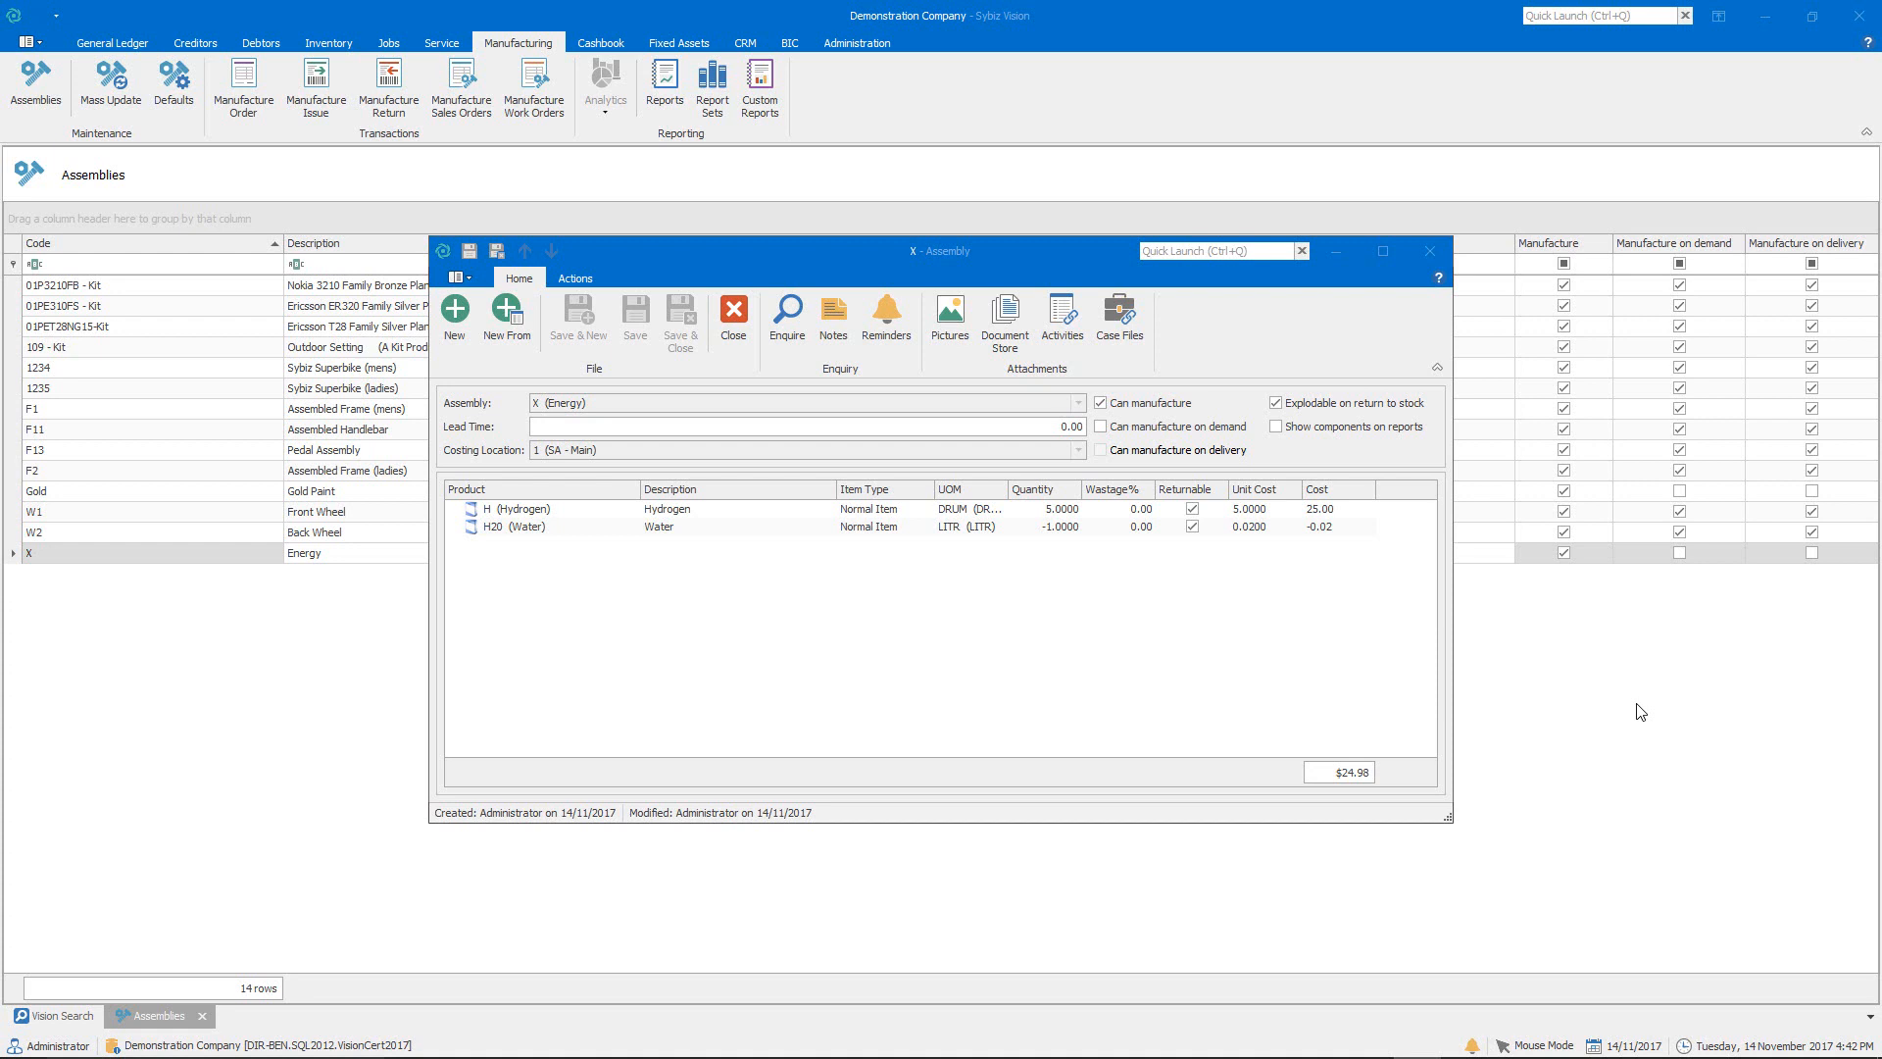
pyautogui.moveTo(1131, 619)
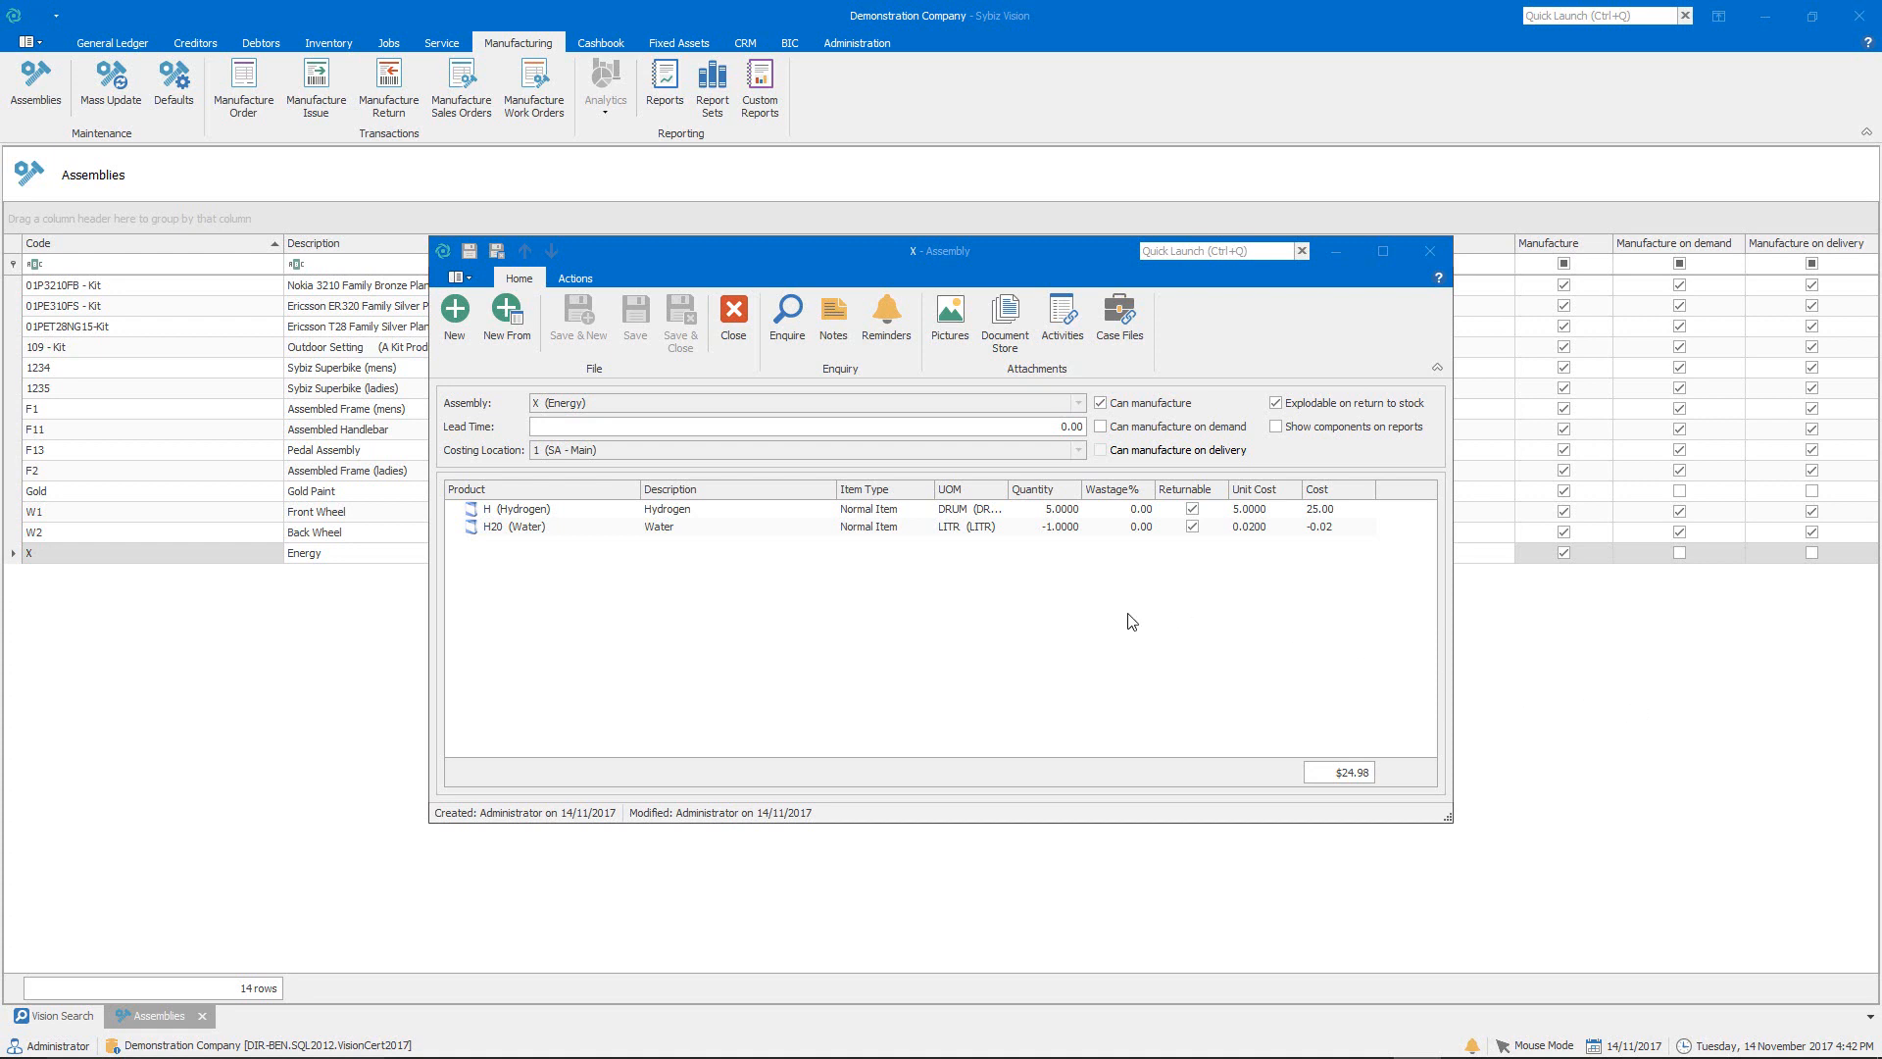
pyautogui.moveTo(1082, 614)
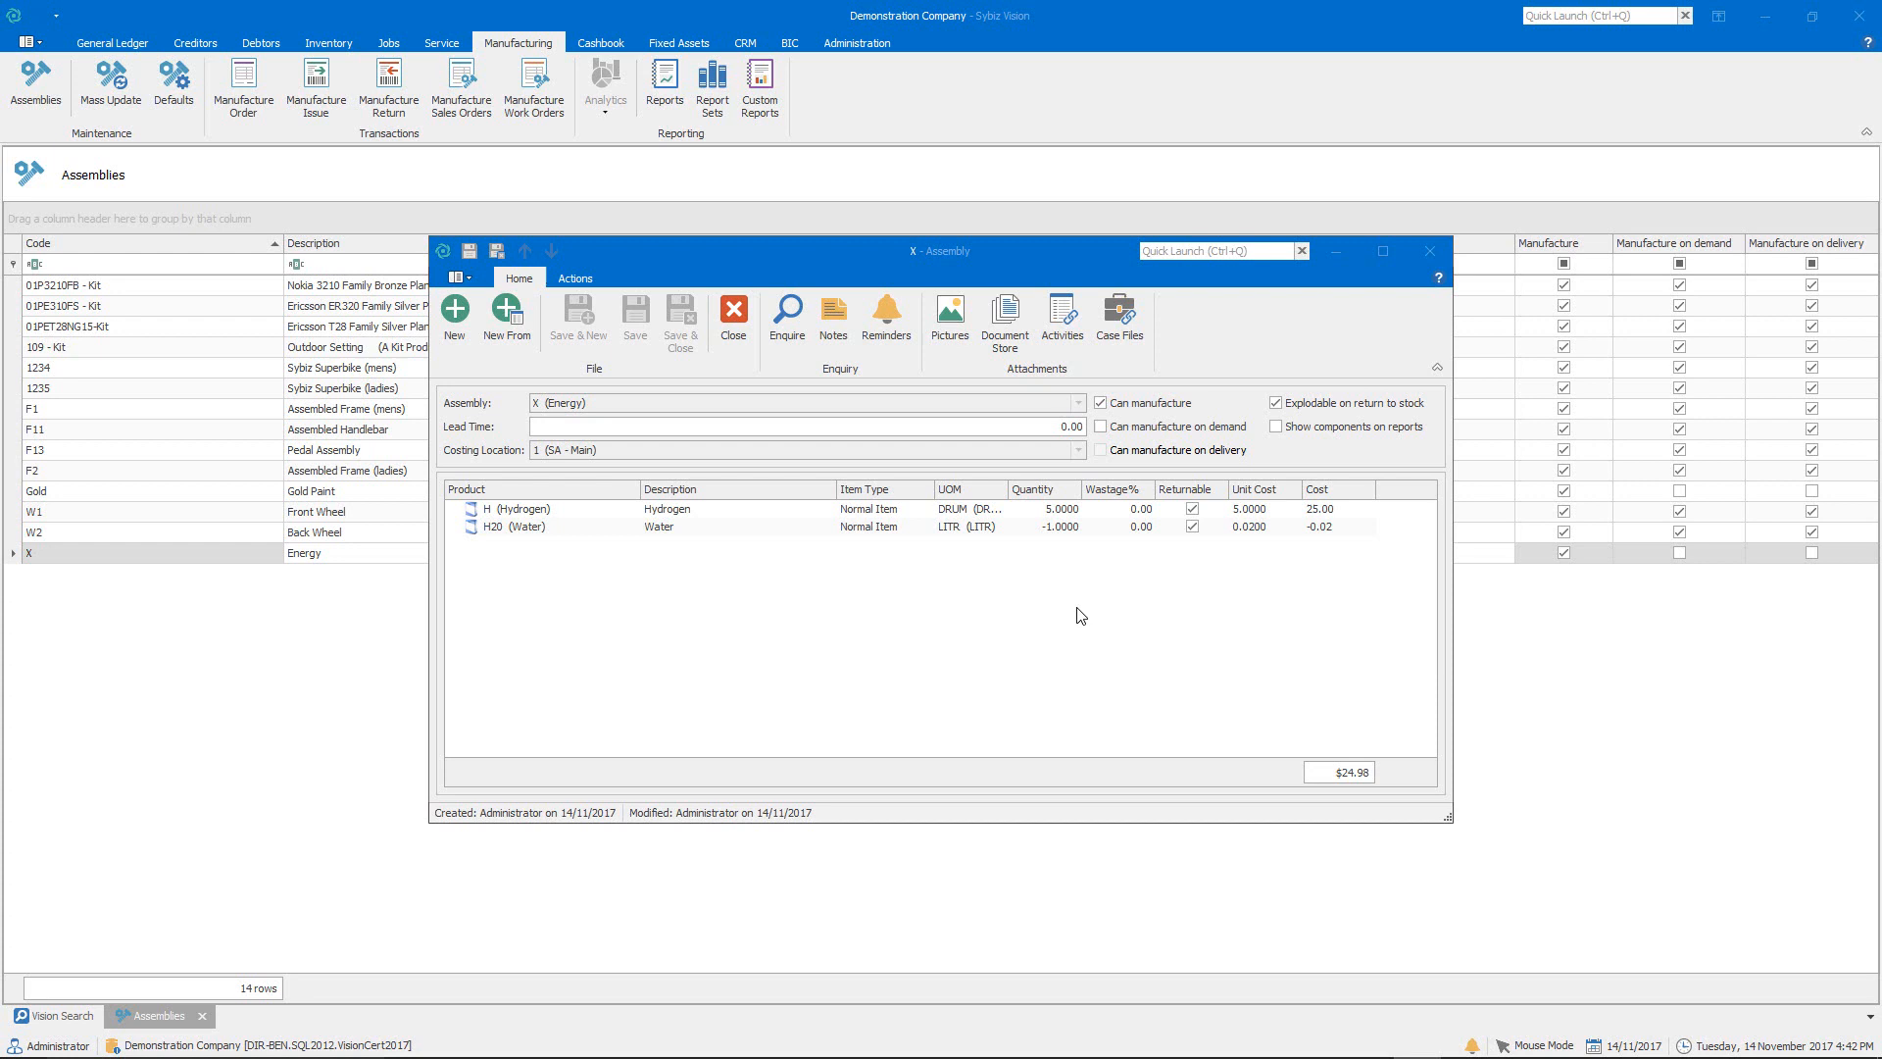
pyautogui.moveTo(764, 528)
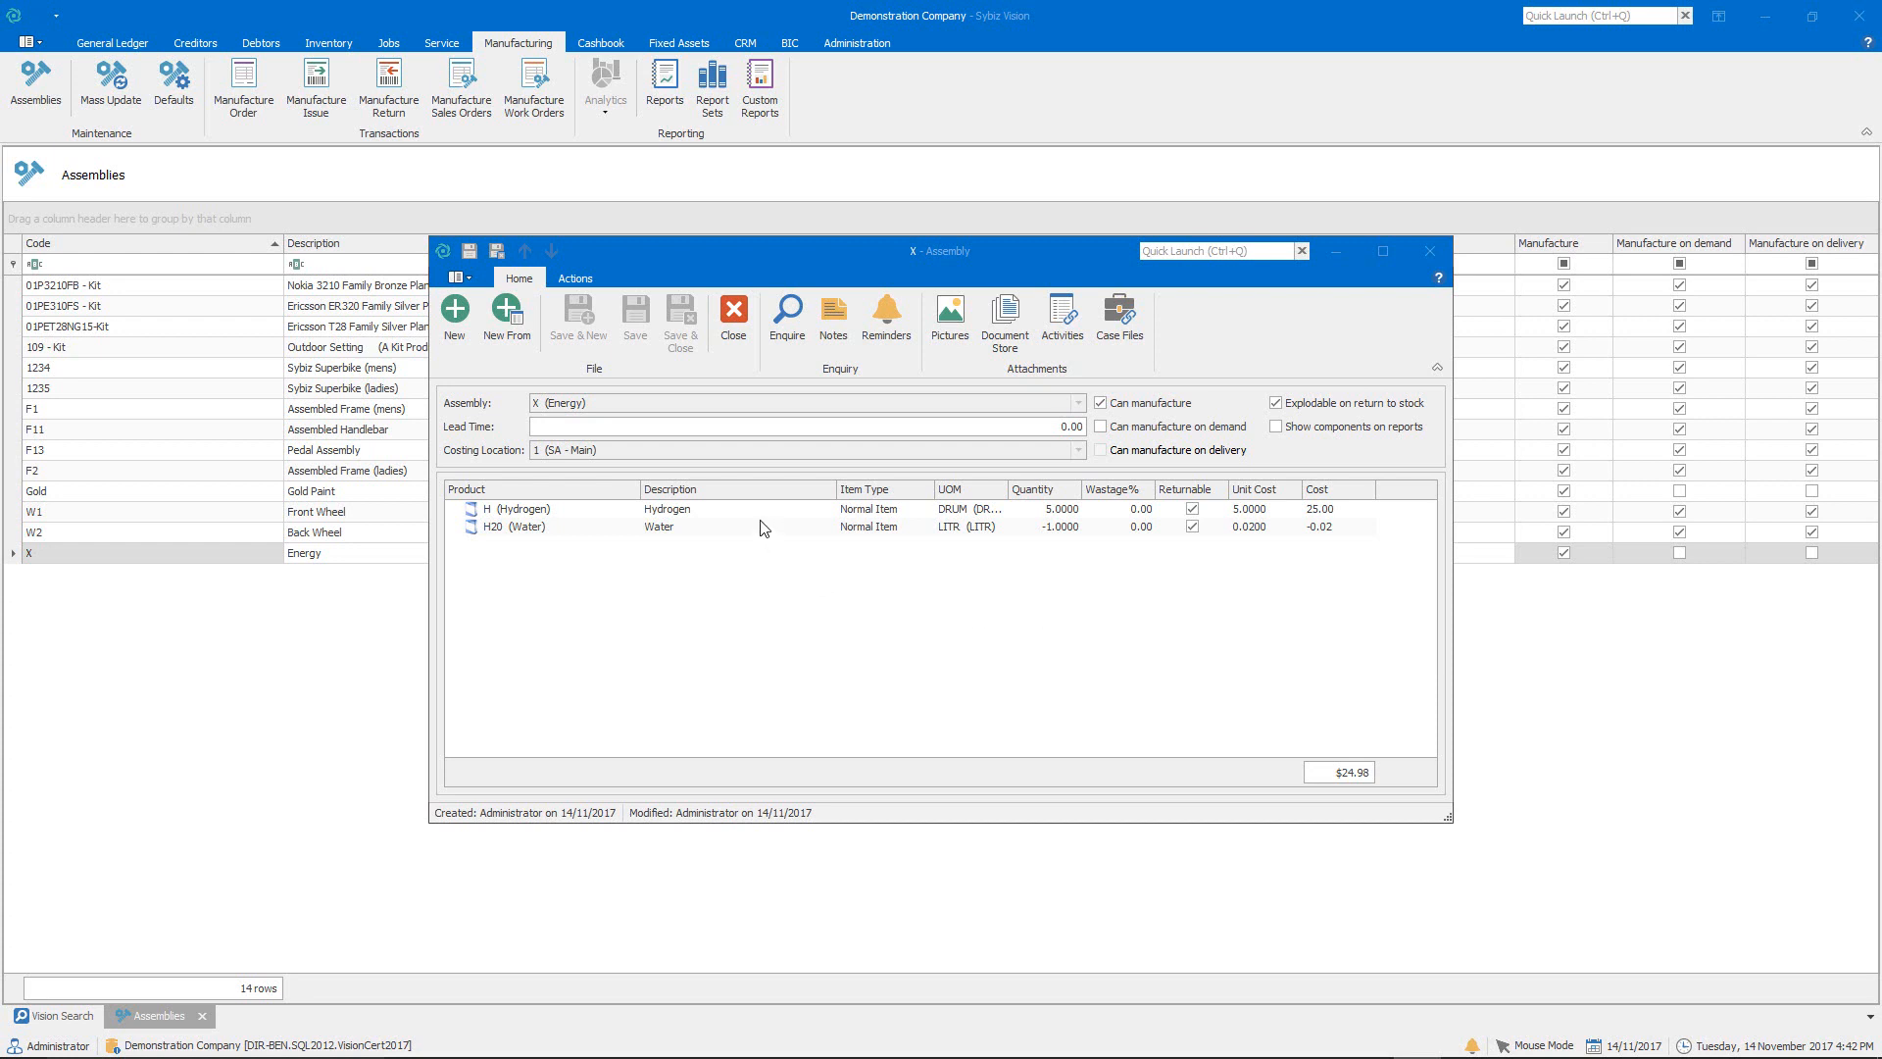
pyautogui.moveTo(766, 537)
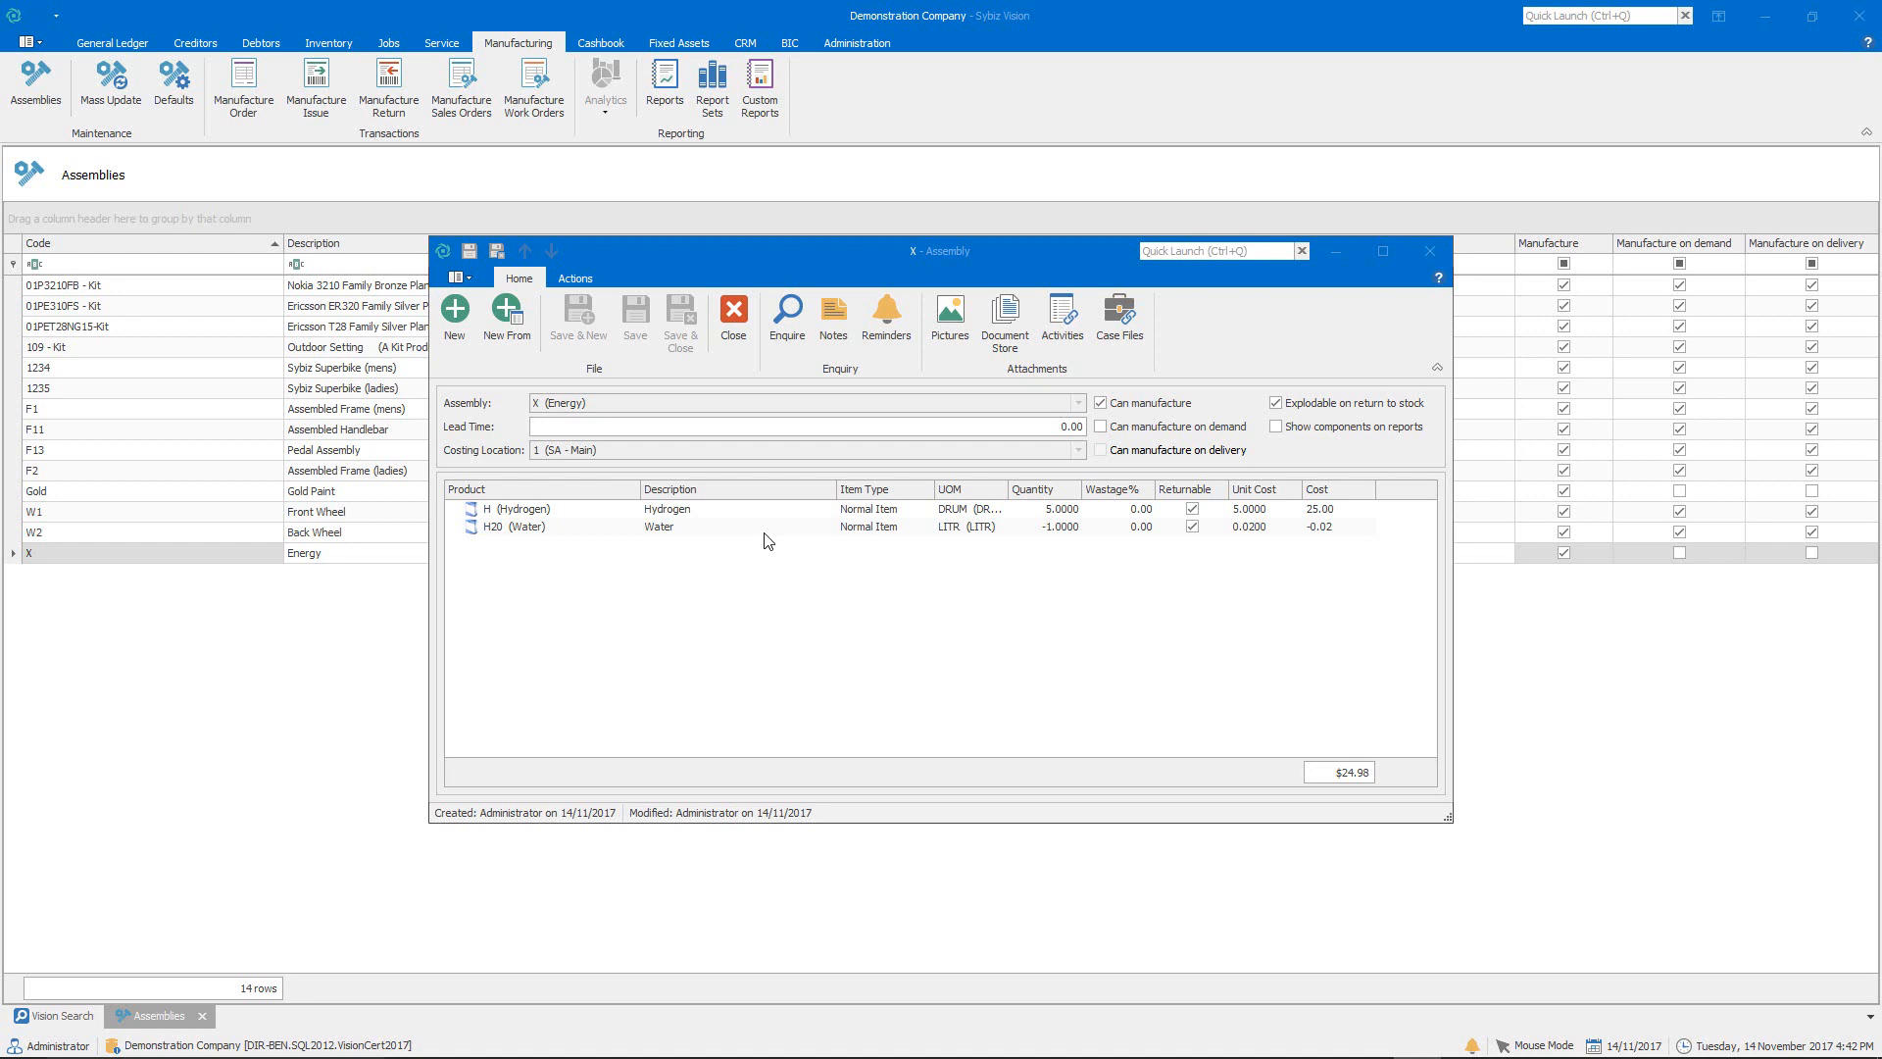
pyautogui.moveTo(863, 533)
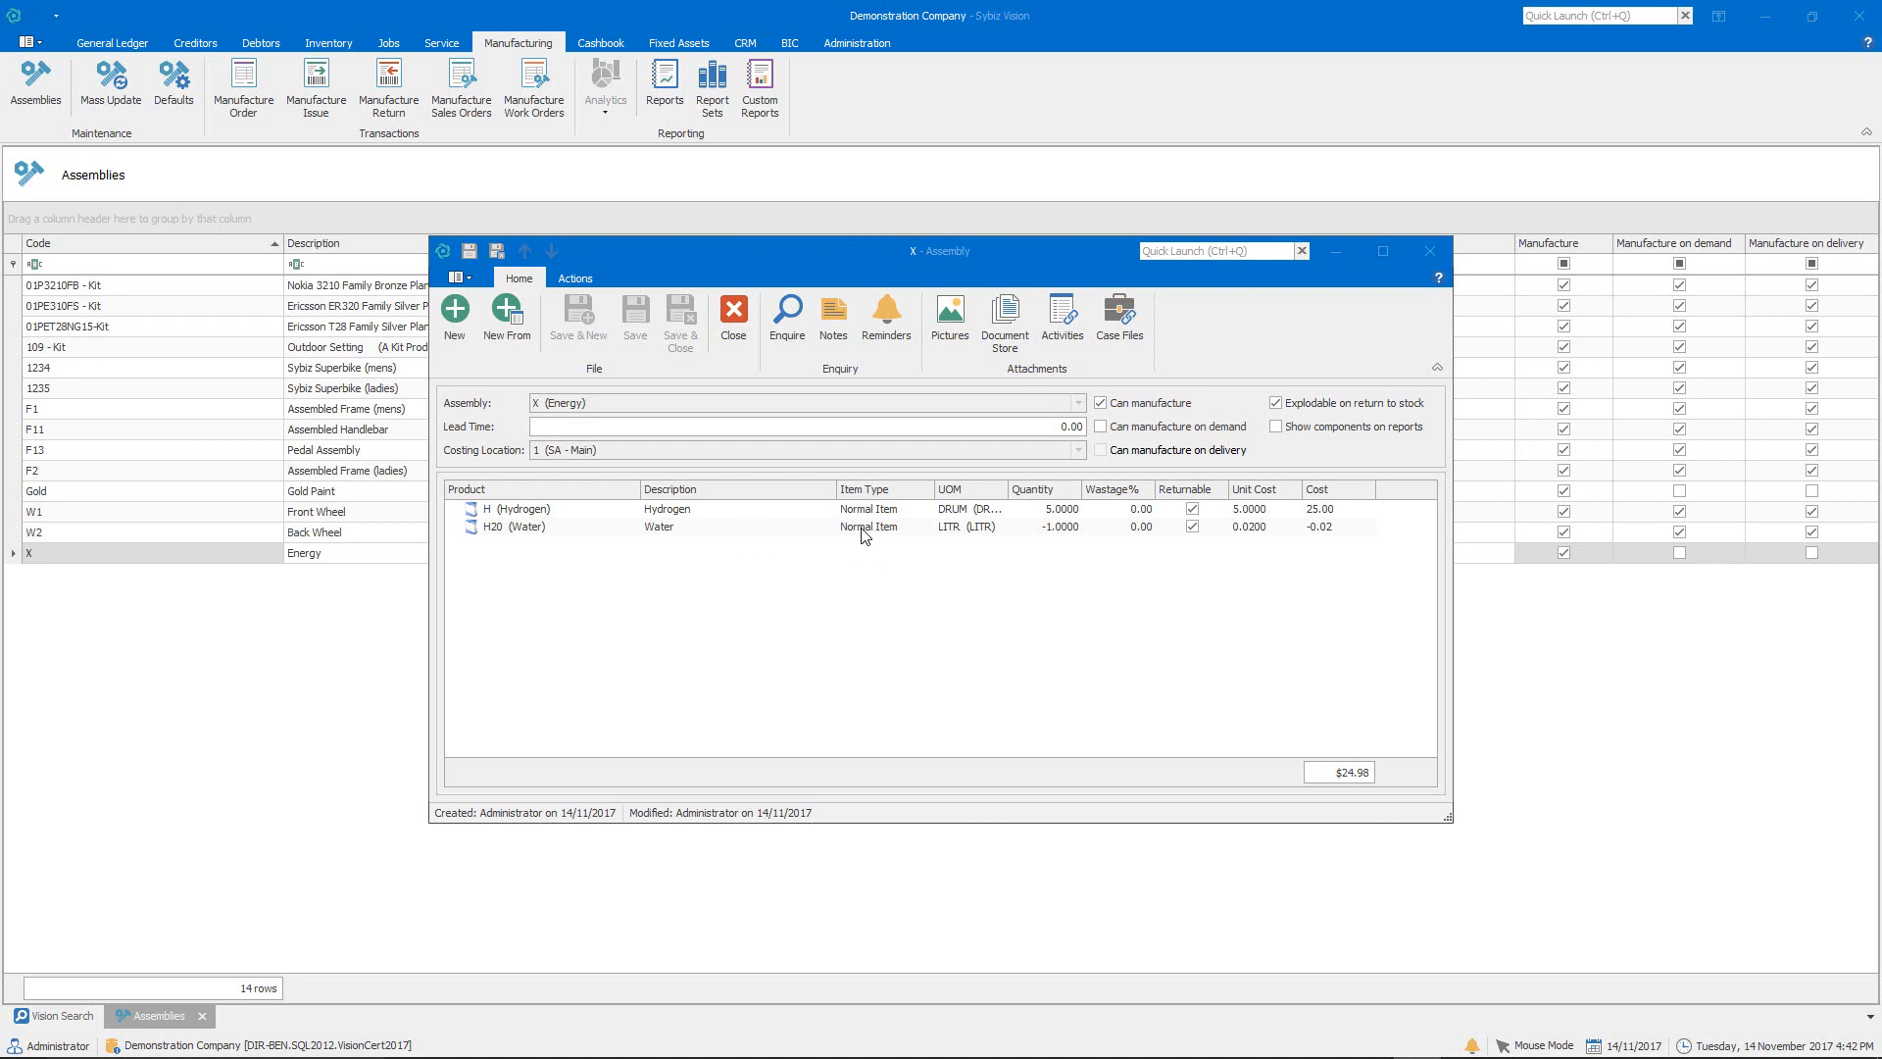
pyautogui.moveTo(1090, 543)
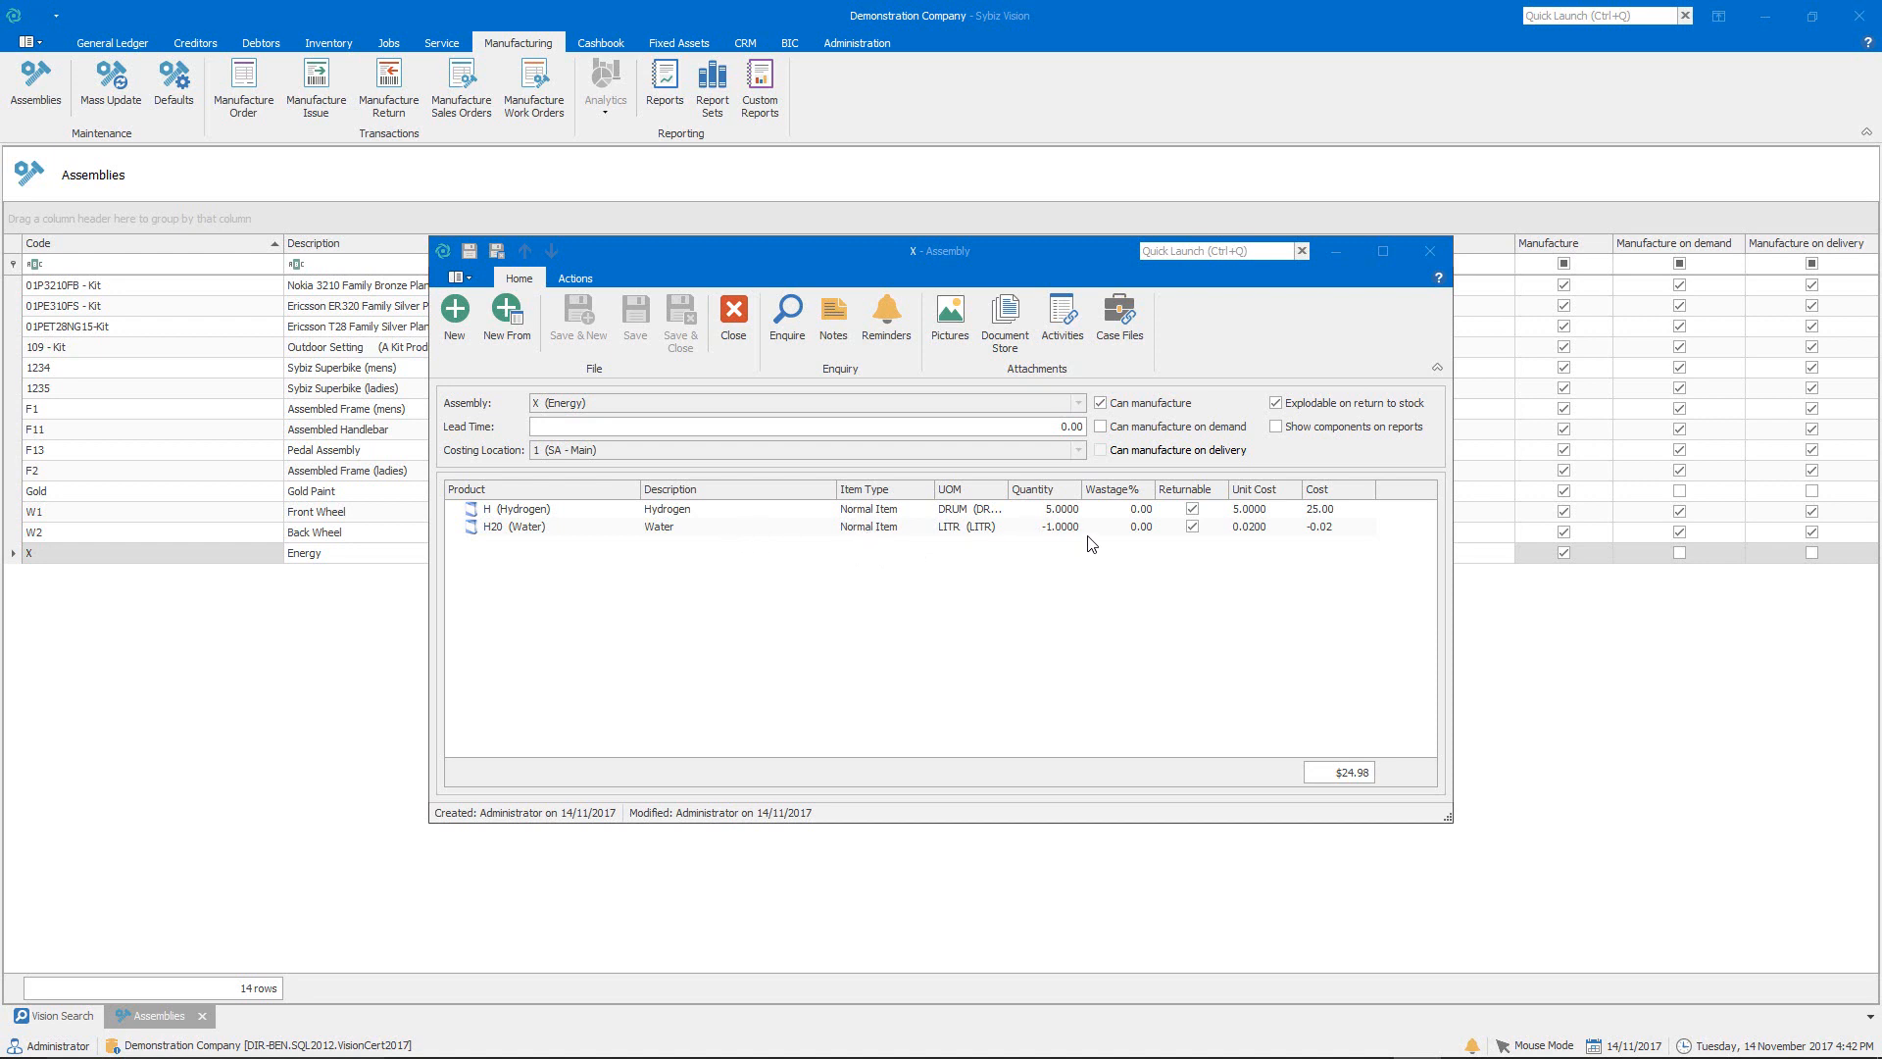
pyautogui.moveTo(1035, 542)
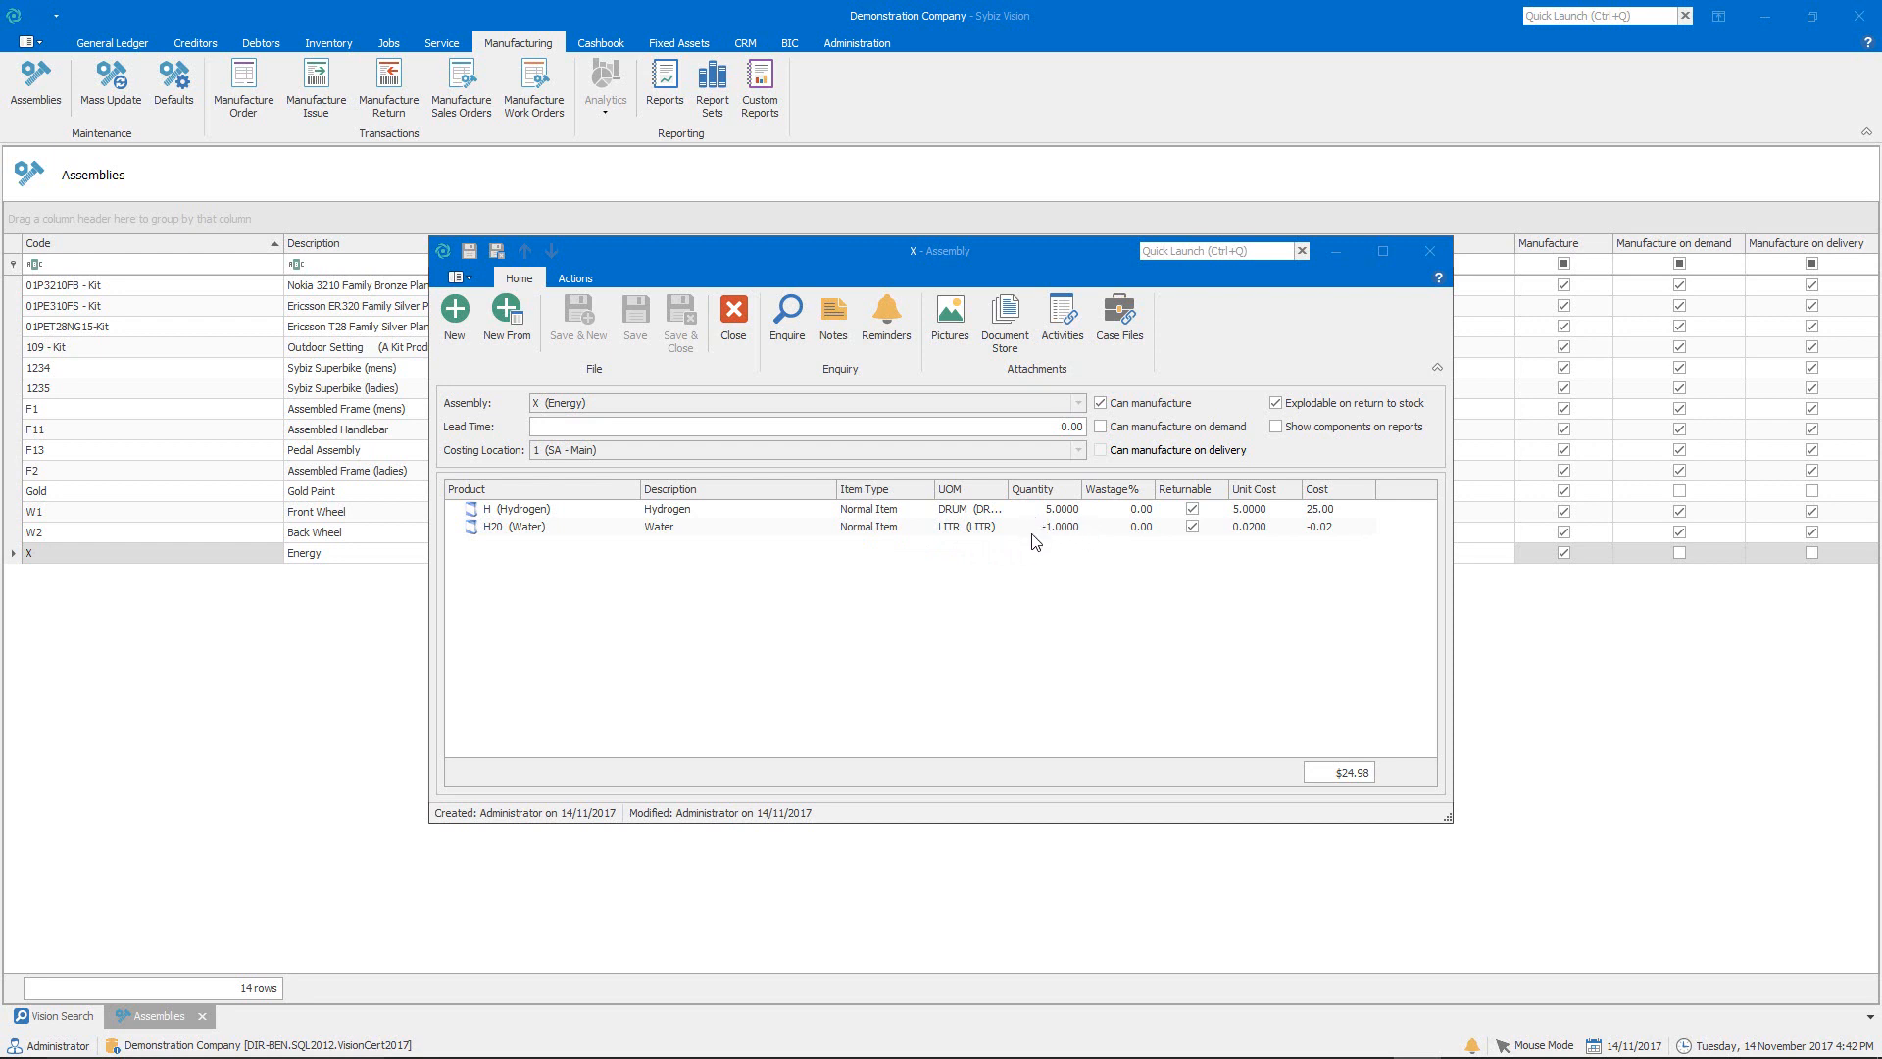
pyautogui.moveTo(1094, 525)
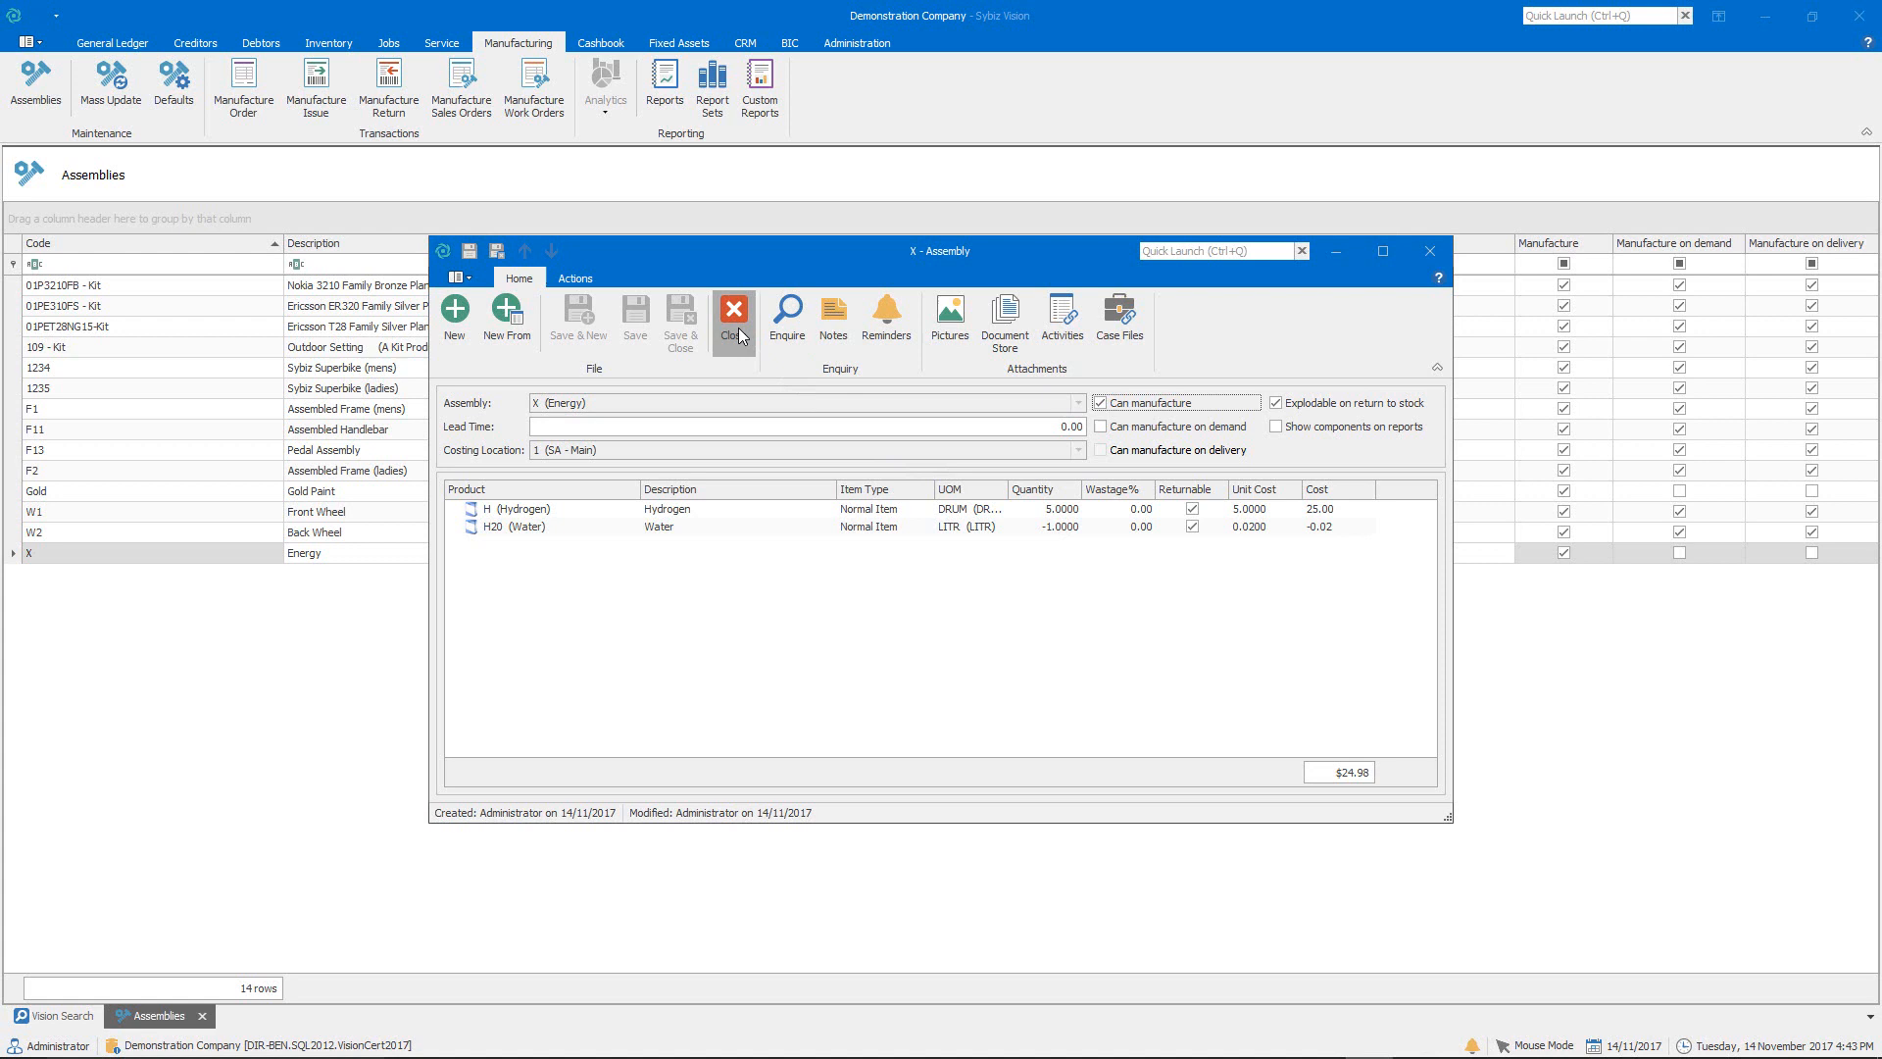
# Step: Create a manufacture issue for 5 of assembly X, listing hydrogen and water materials totalling $124.90
pyautogui.click(733, 314)
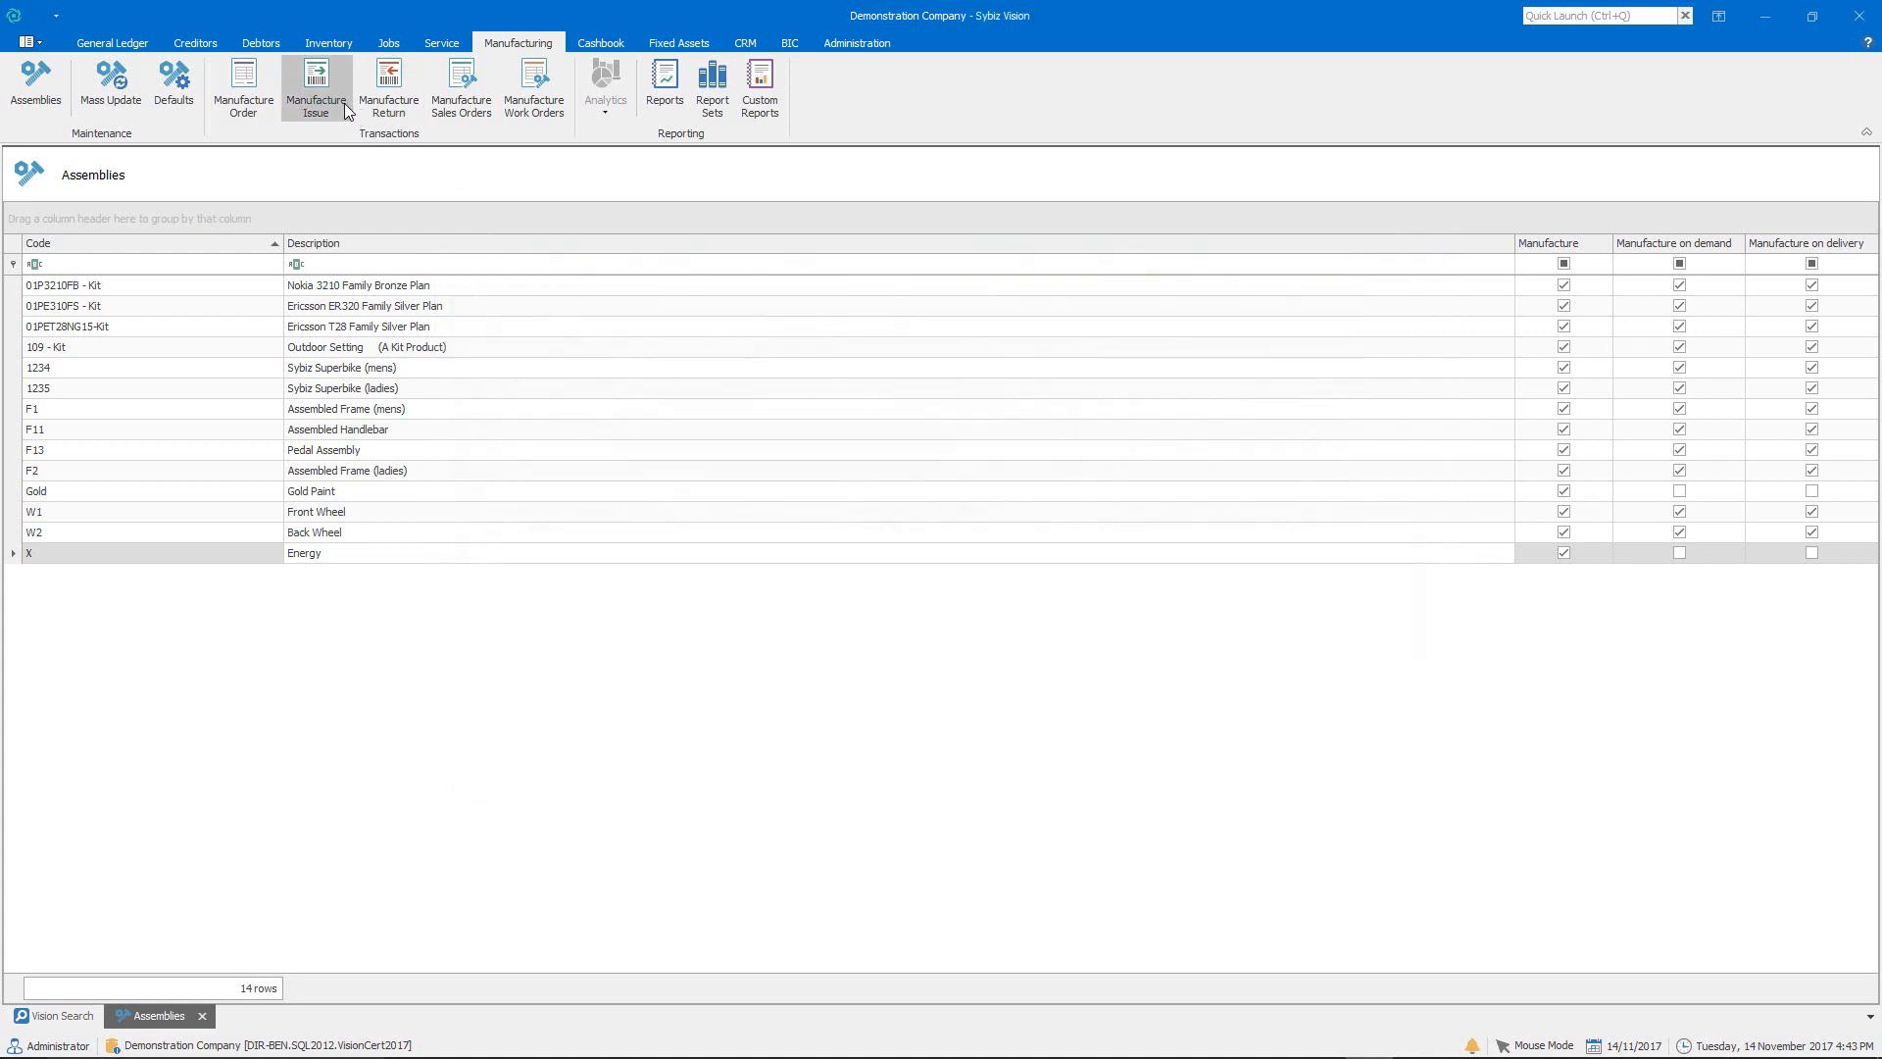
pyautogui.click(315, 82)
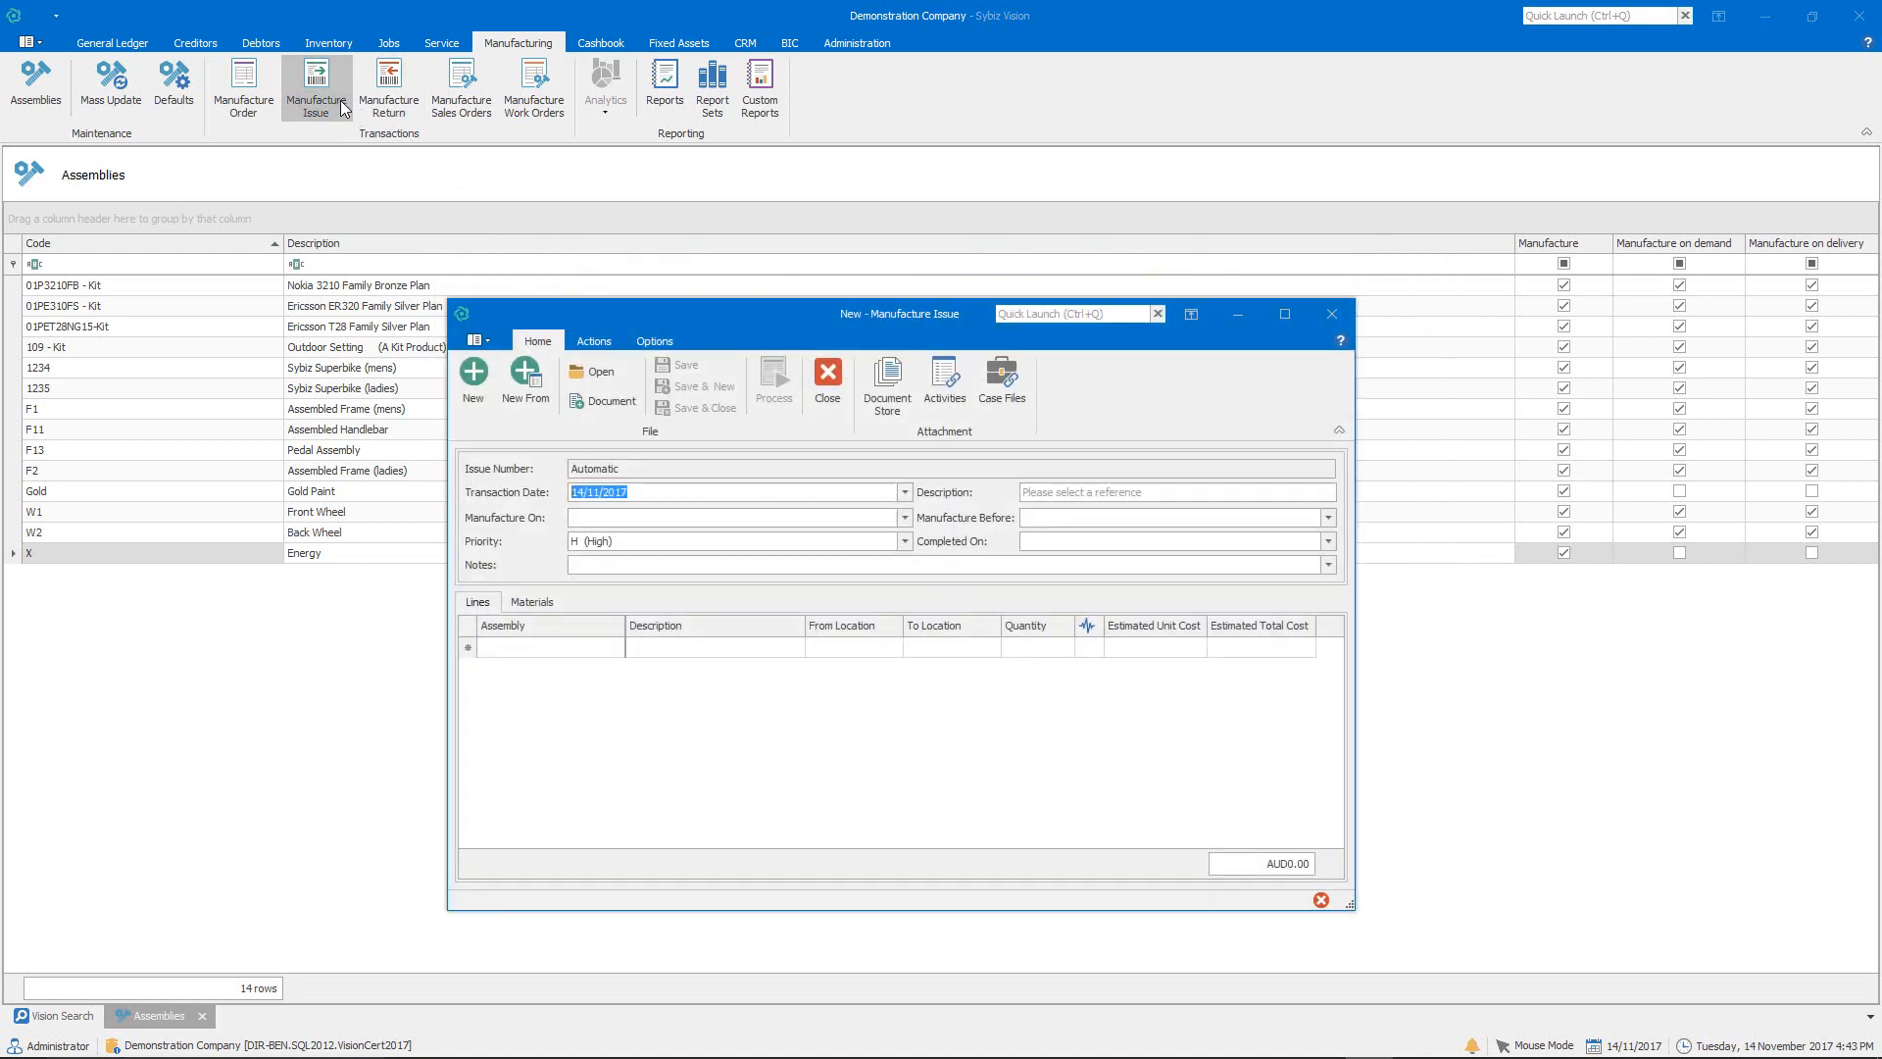
pyautogui.click(545, 647)
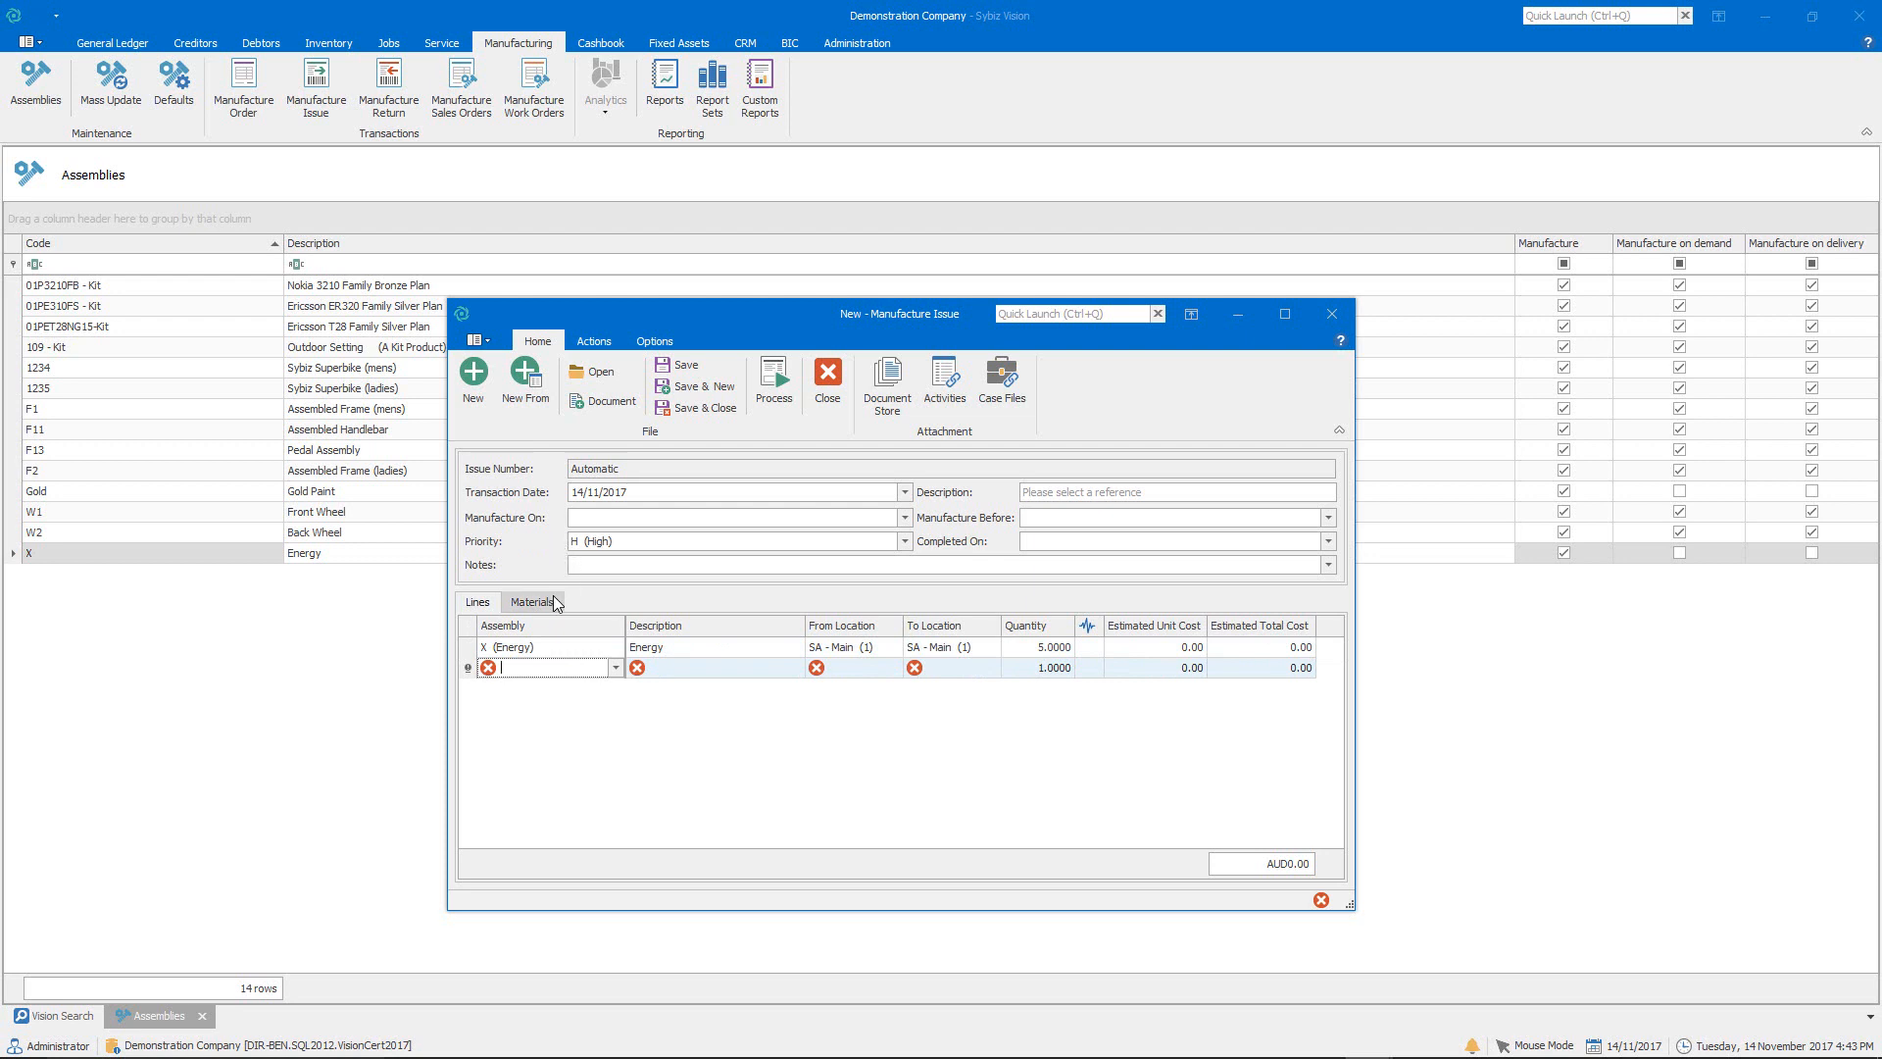
pyautogui.click(534, 602)
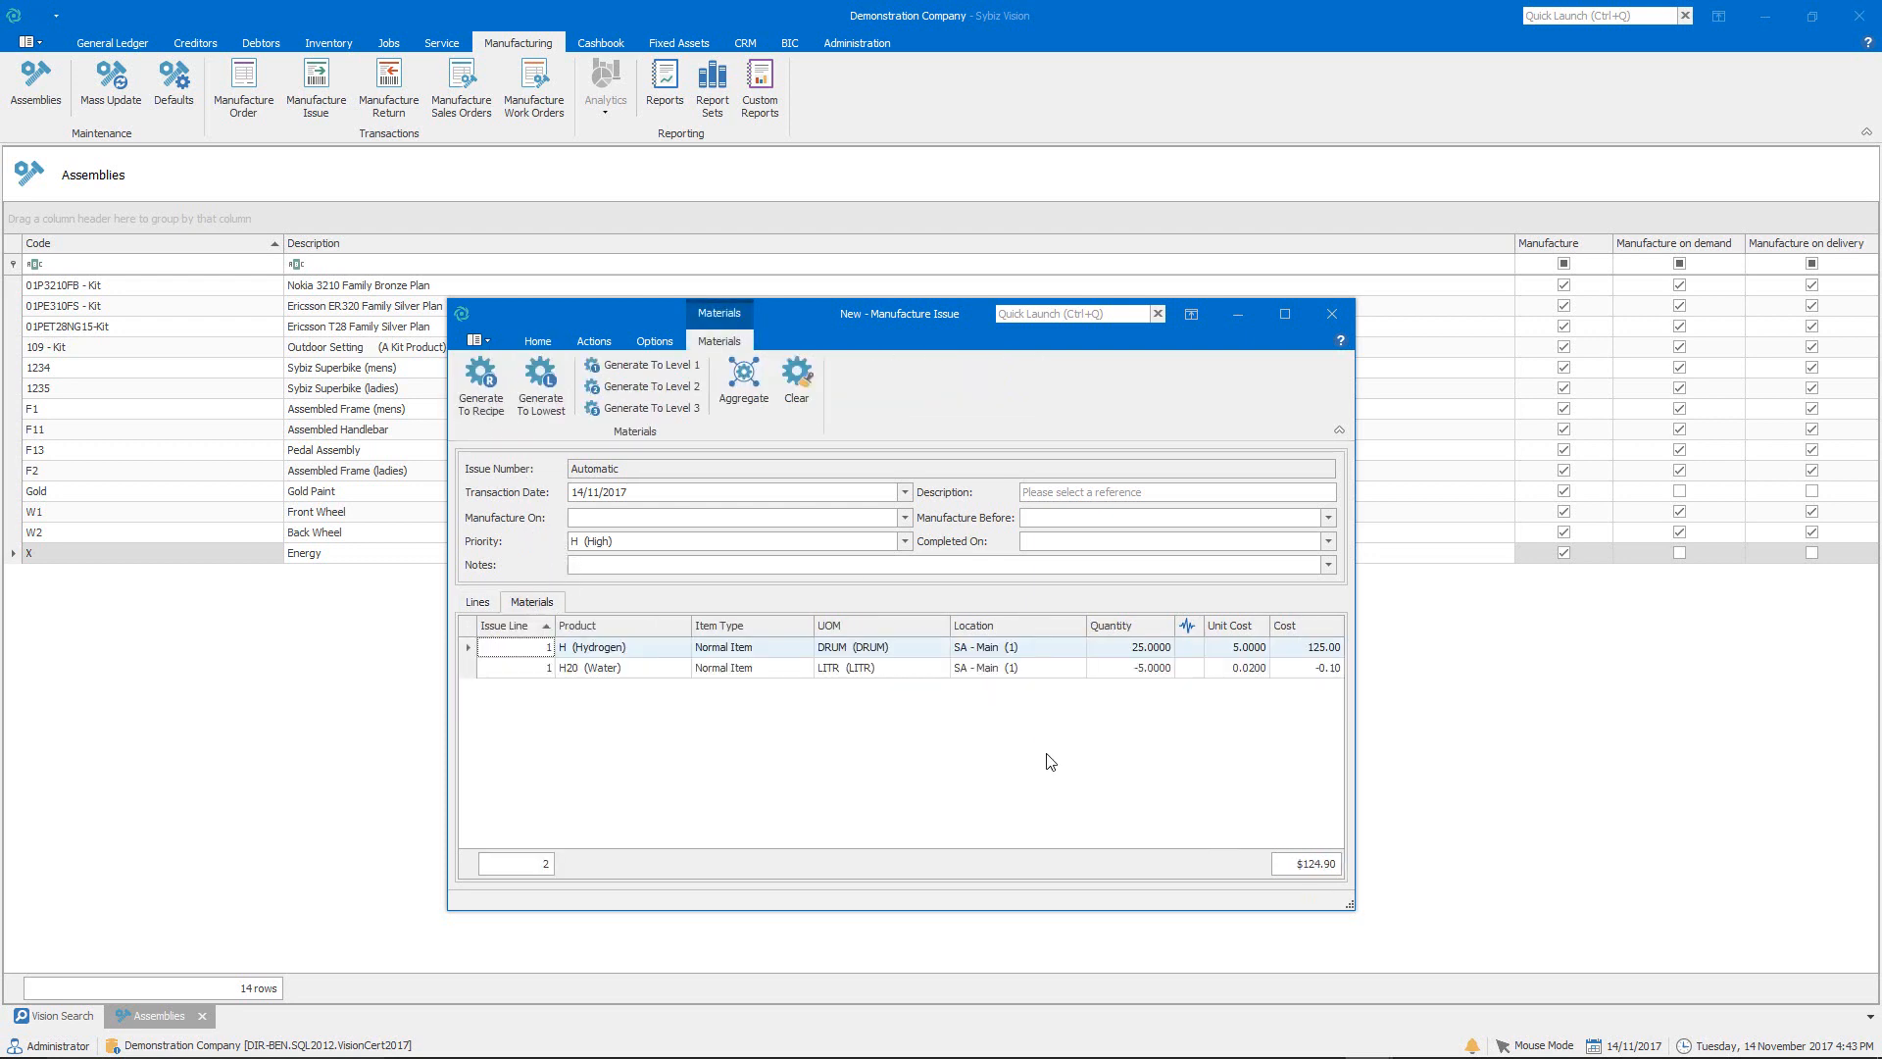
pyautogui.moveTo(1157, 672)
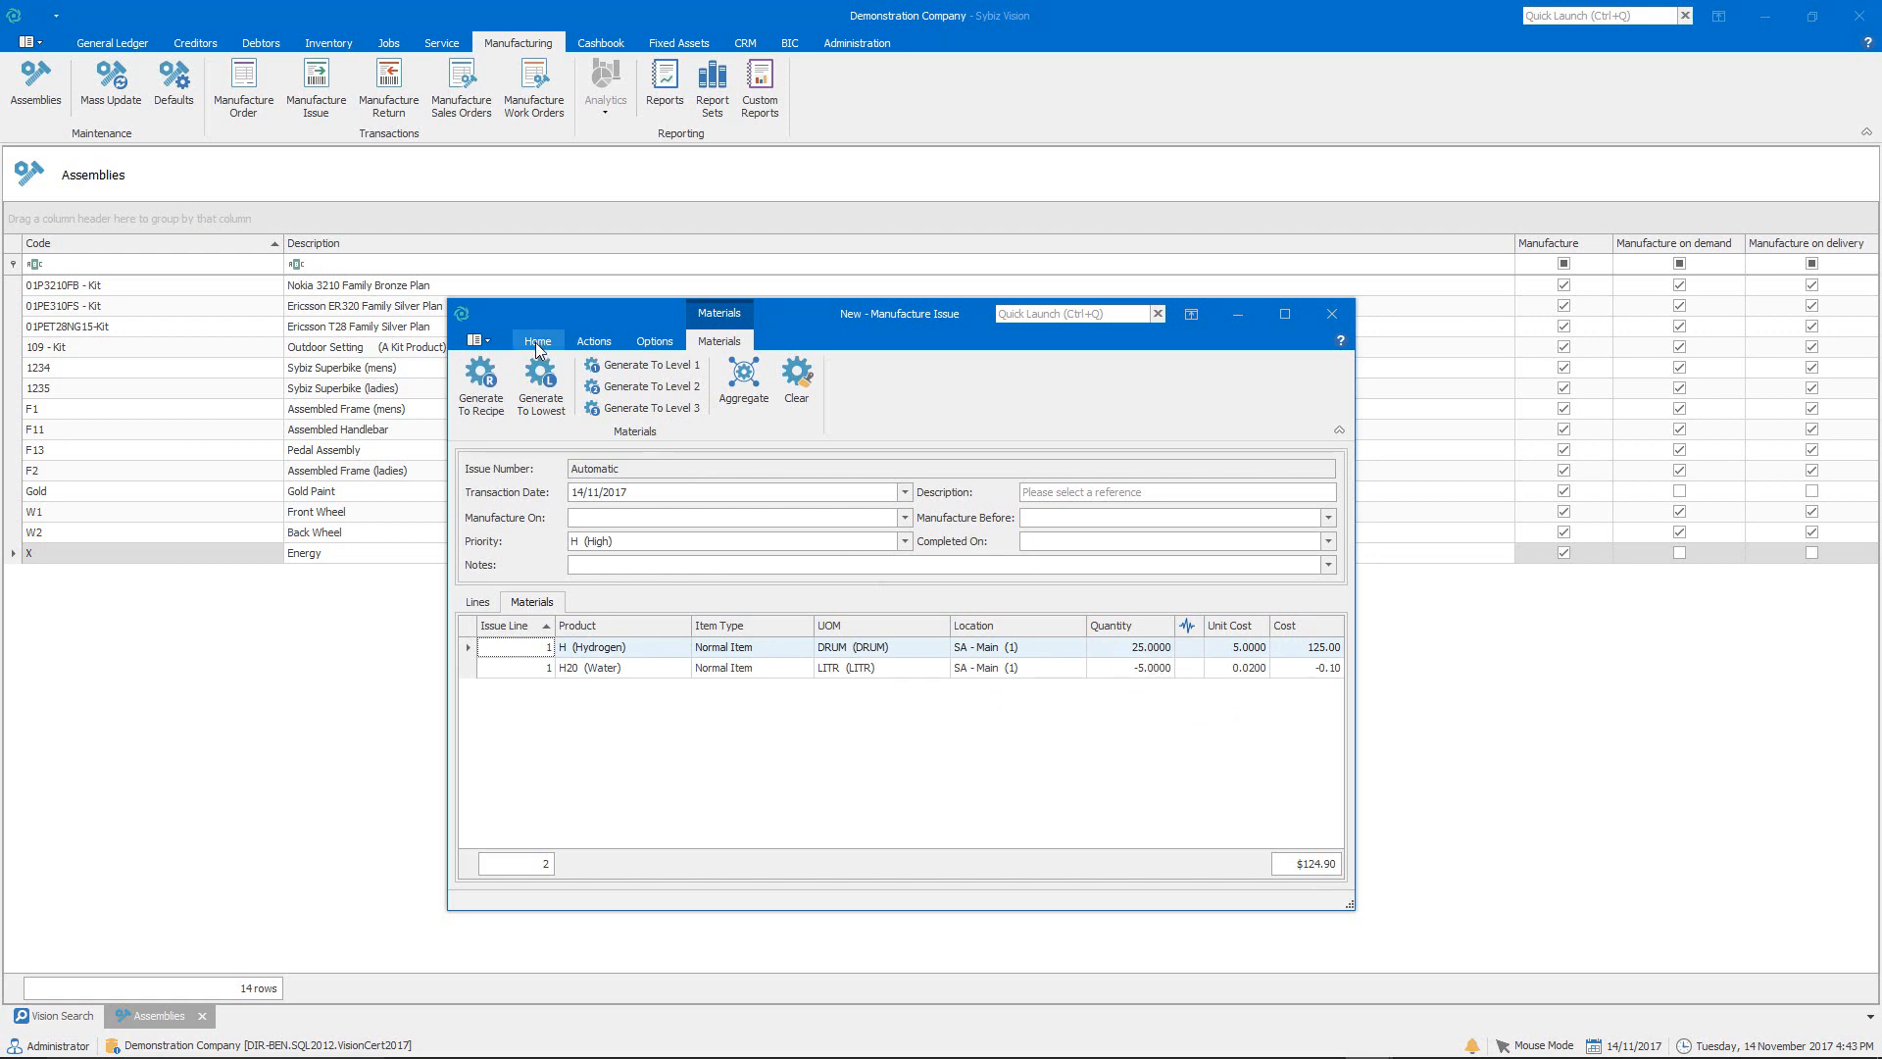
# Step: Process the issue as MIS00001 and show its print preview with X, hydrogen and water costs
pyautogui.click(537, 341)
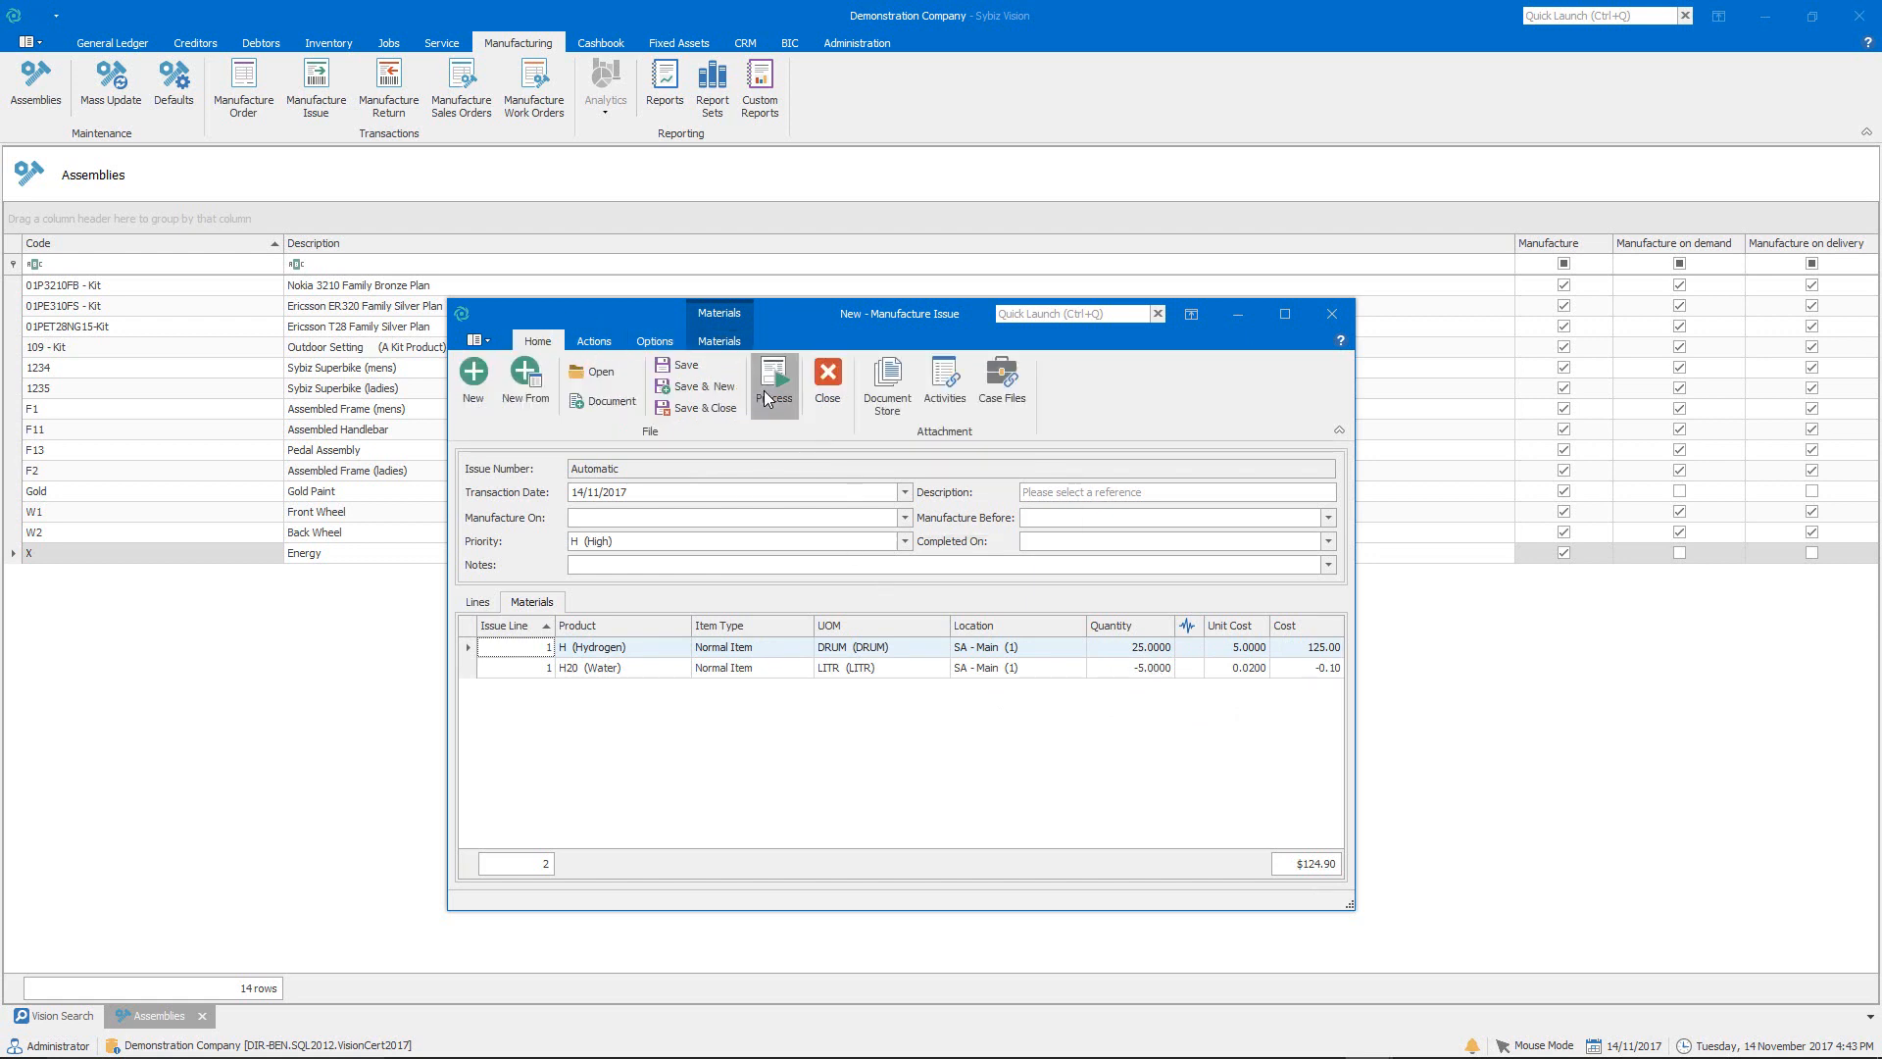
pyautogui.click(774, 381)
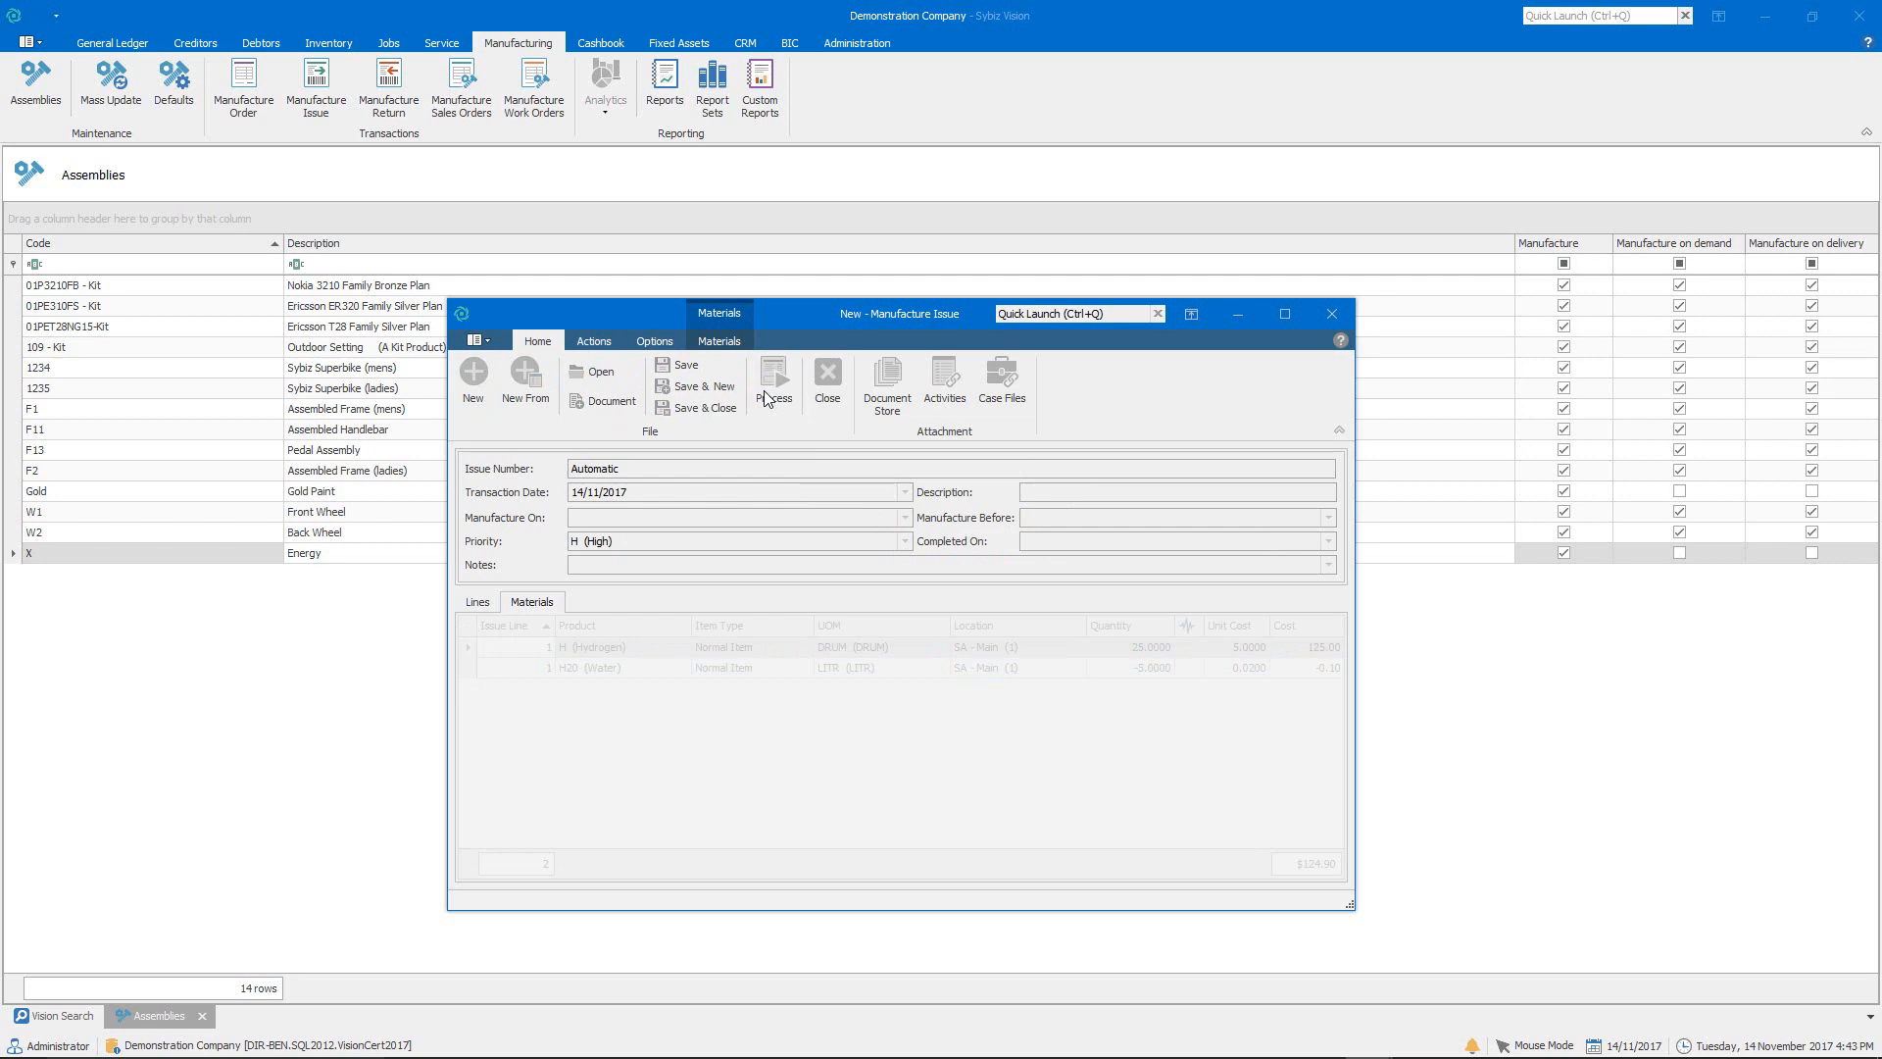
pyautogui.click(776, 378)
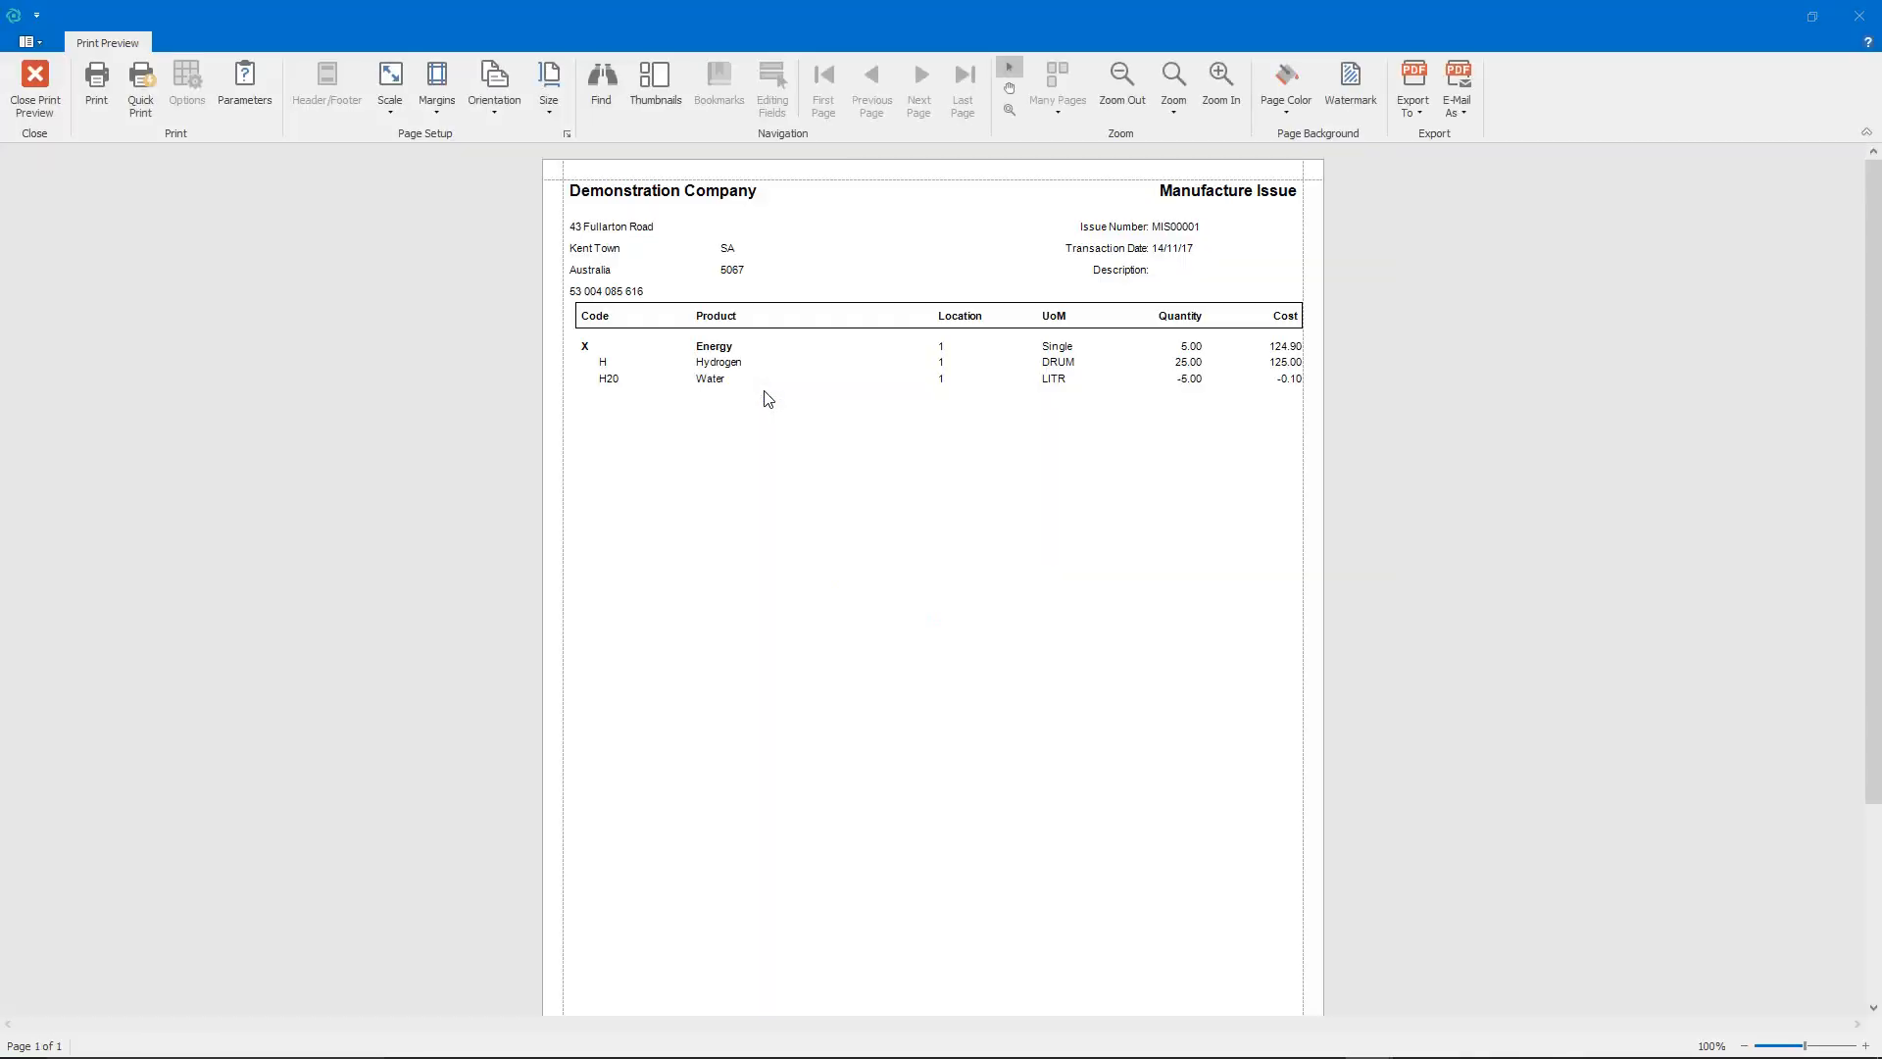